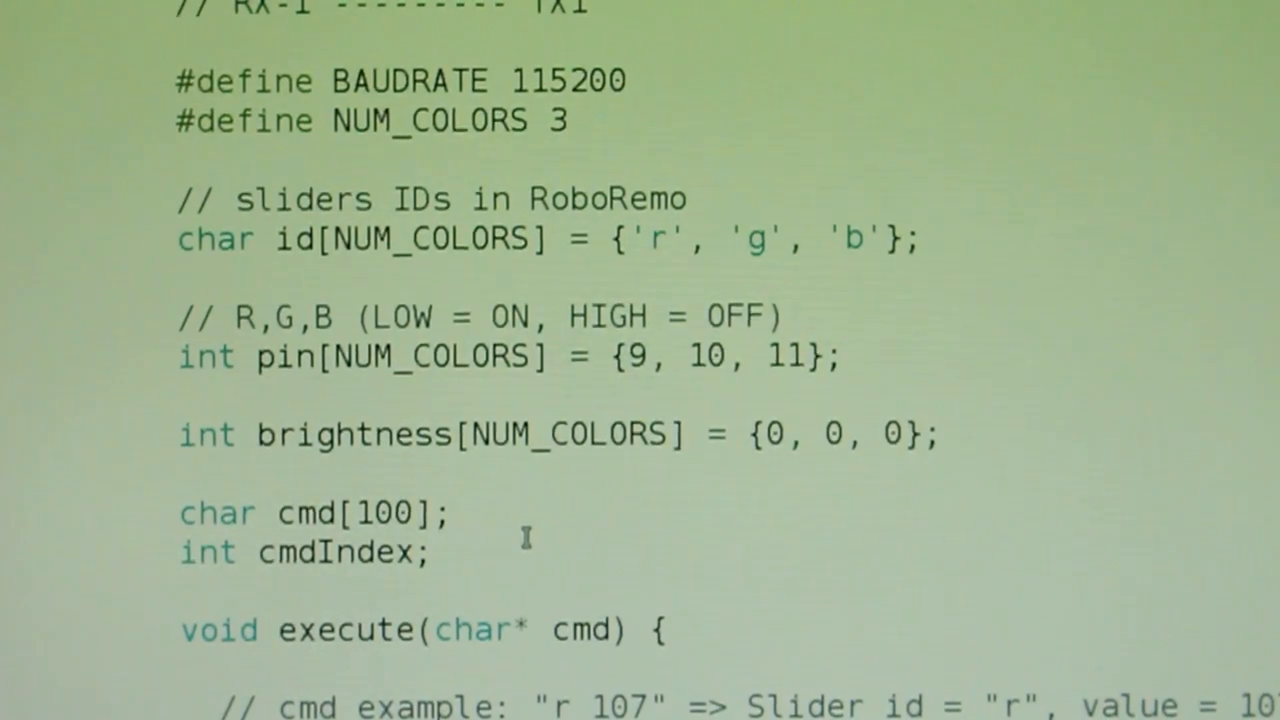
# Open the Serial Monitor for /dev/ttyUSB0 and enter the test input 101
pyautogui.doubleClick(352, 435)
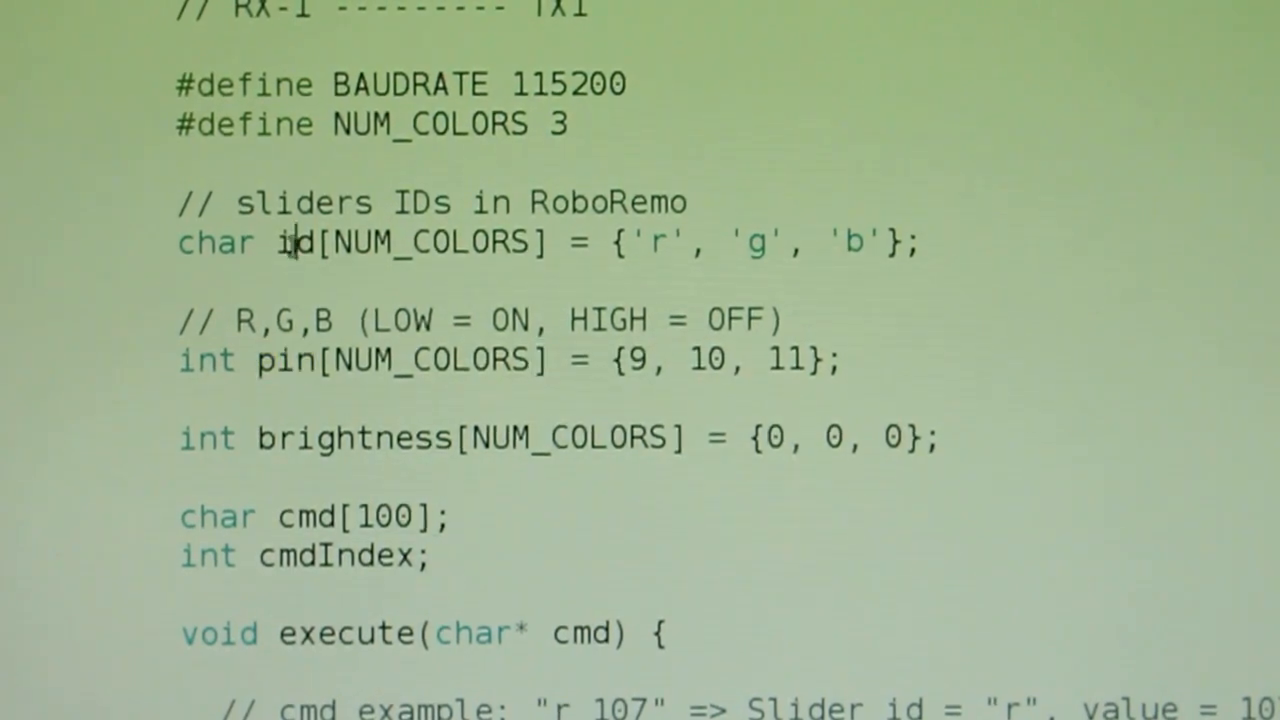
pyautogui.scroll(-3)
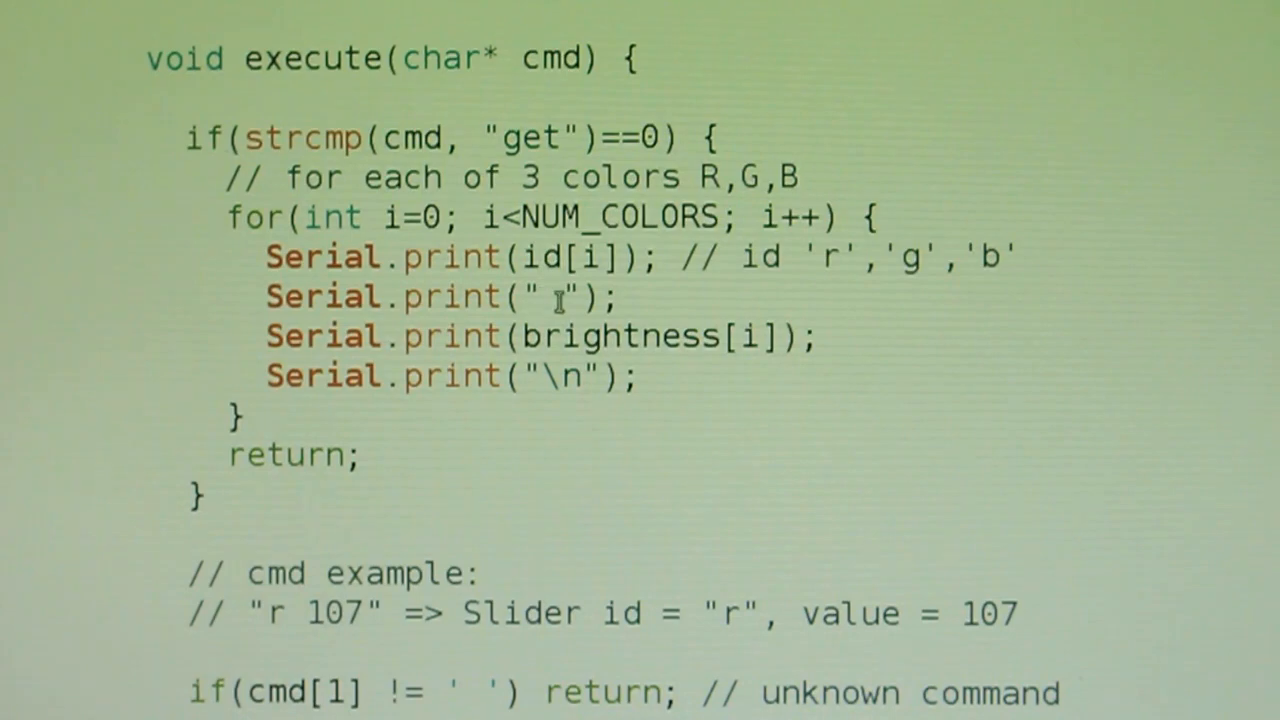
pyautogui.moveTo(728, 431)
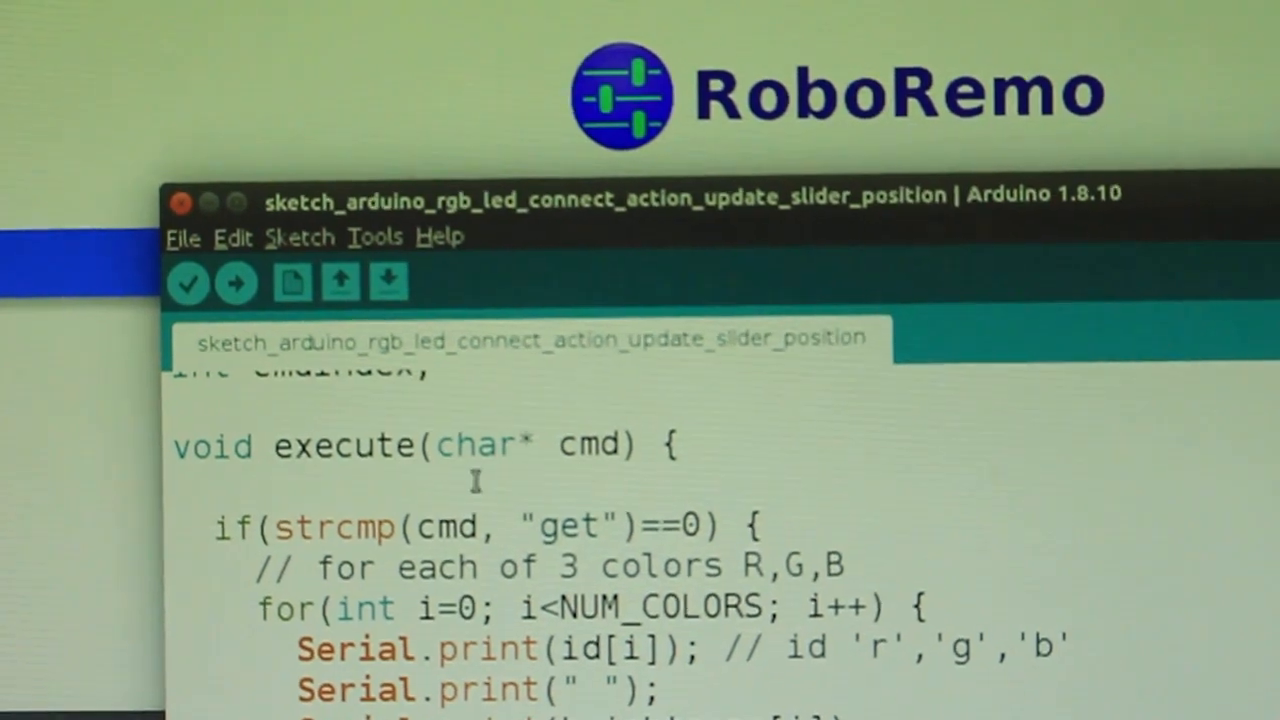
pyautogui.click(376, 237)
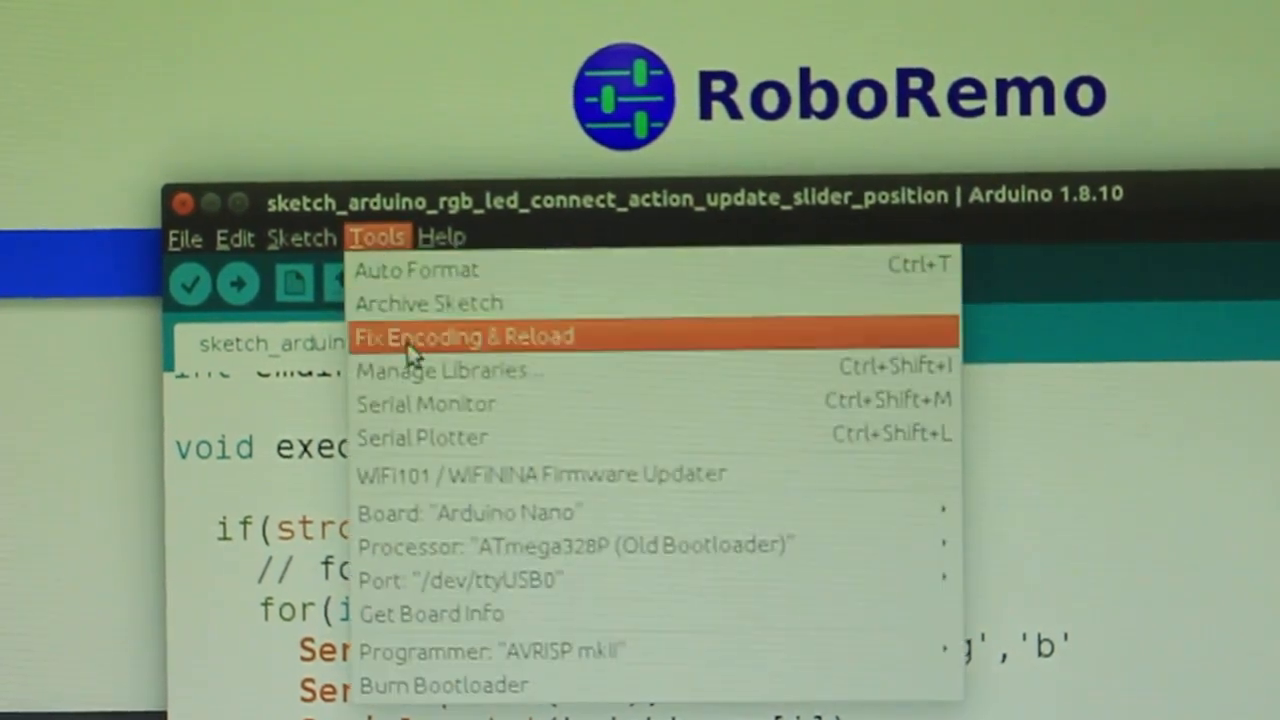
pyautogui.click(425, 404)
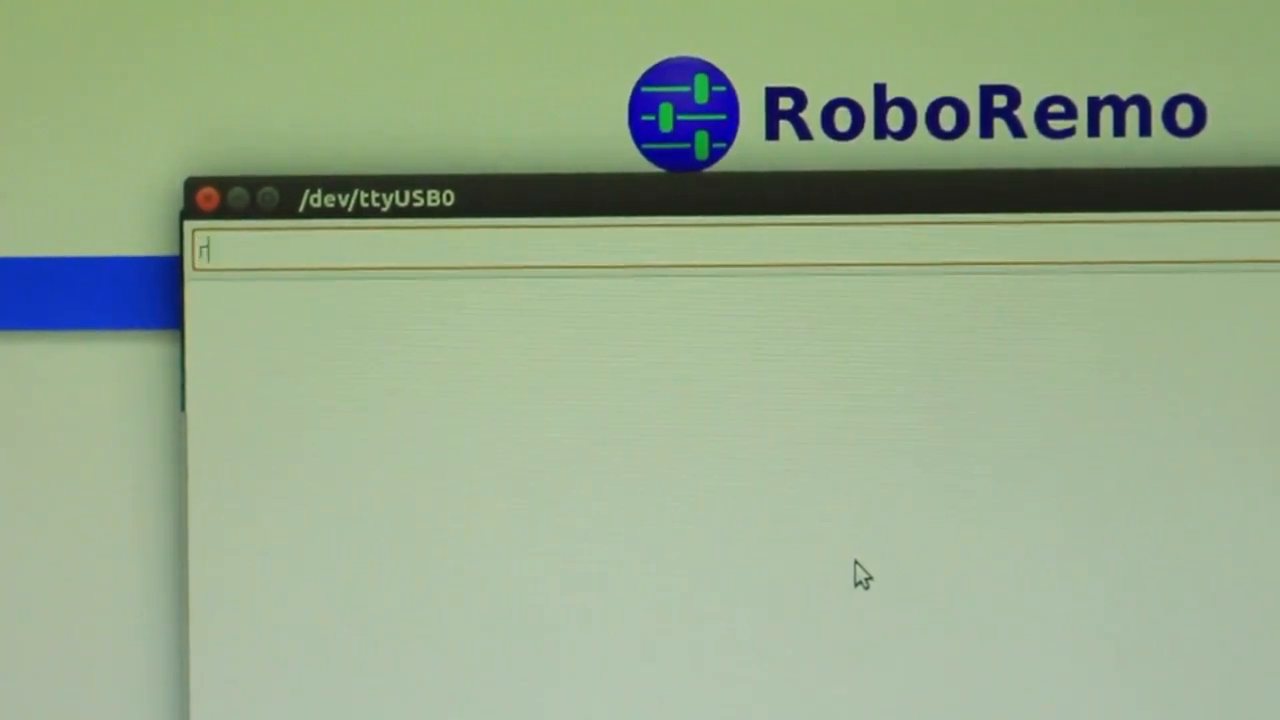
pyautogui.write('101')
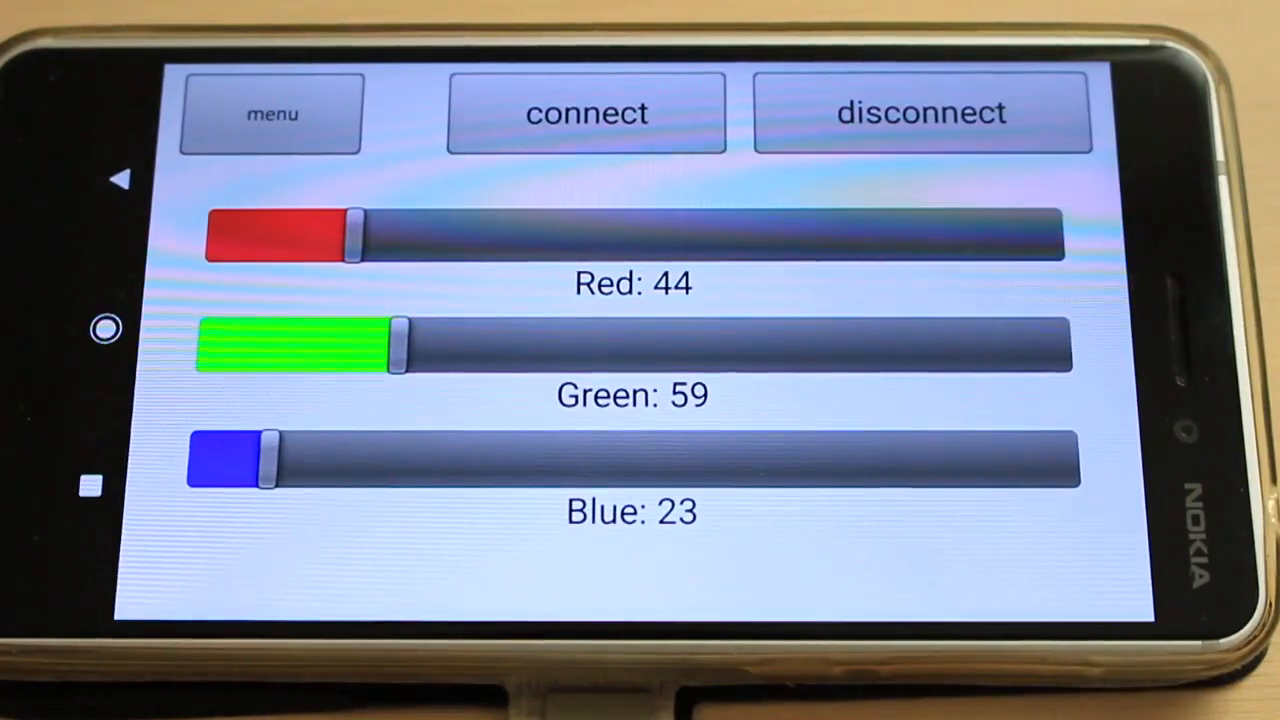
# Set RoboRemo's interface Connect action to 'get' and confirm with OK
pyautogui.click(270, 113)
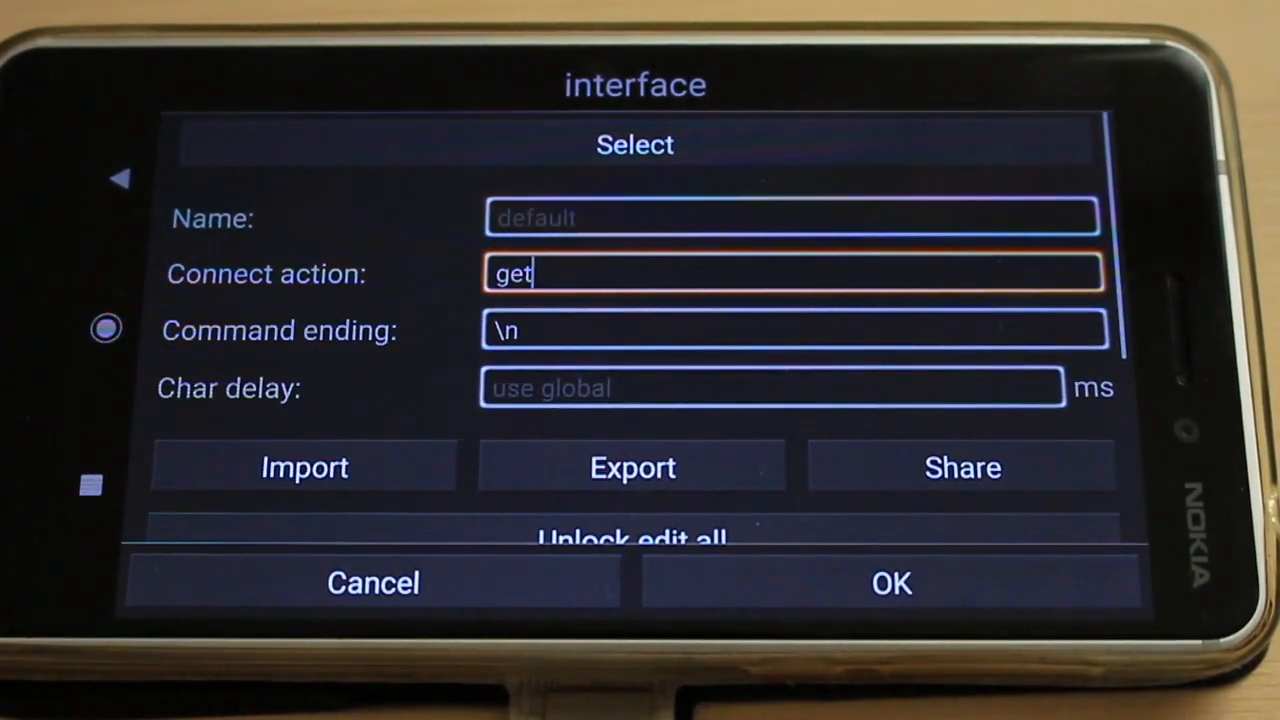
pyautogui.click(892, 584)
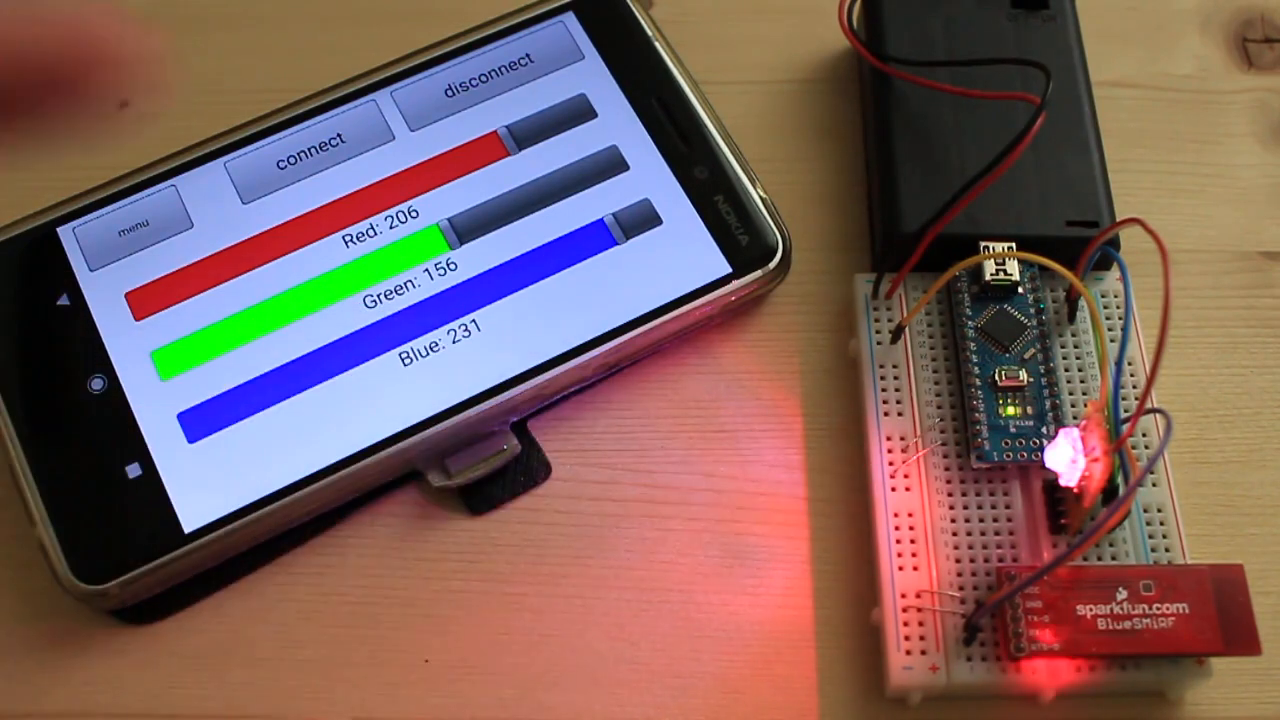
# Start connecting RoboRemo to the Bluetooth module that drives the RGB LED
pyautogui.click(312, 140)
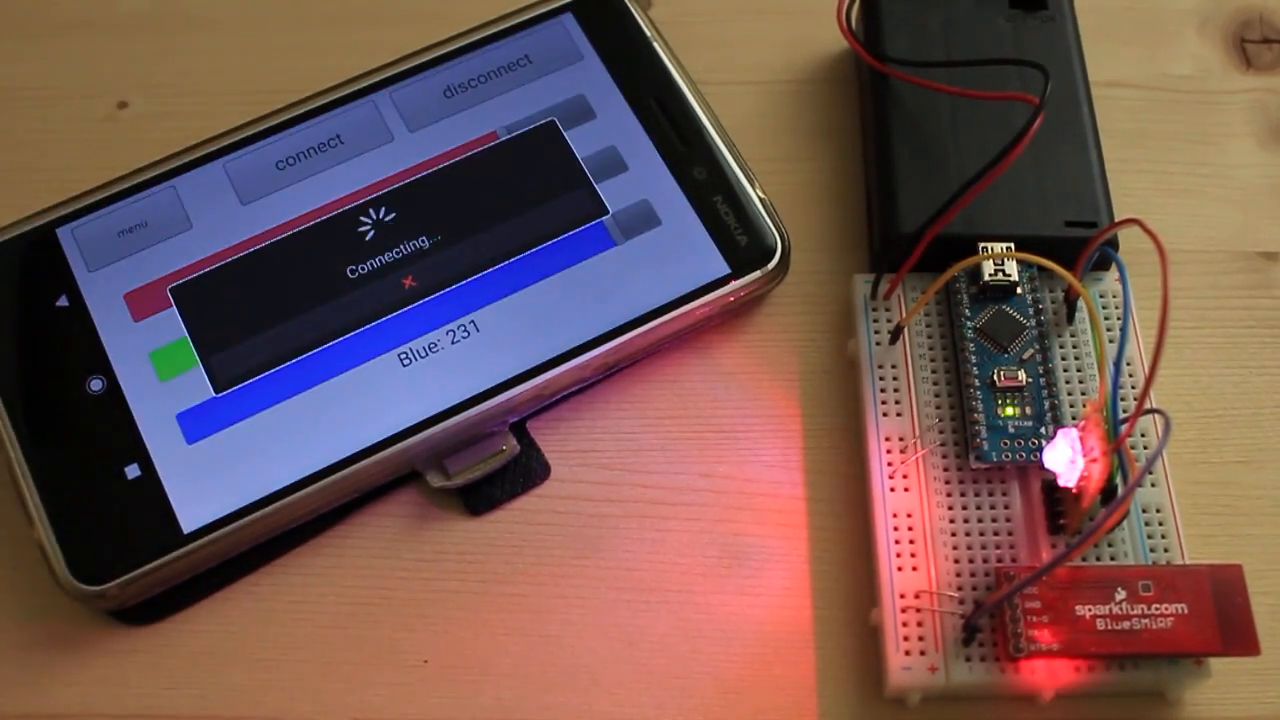